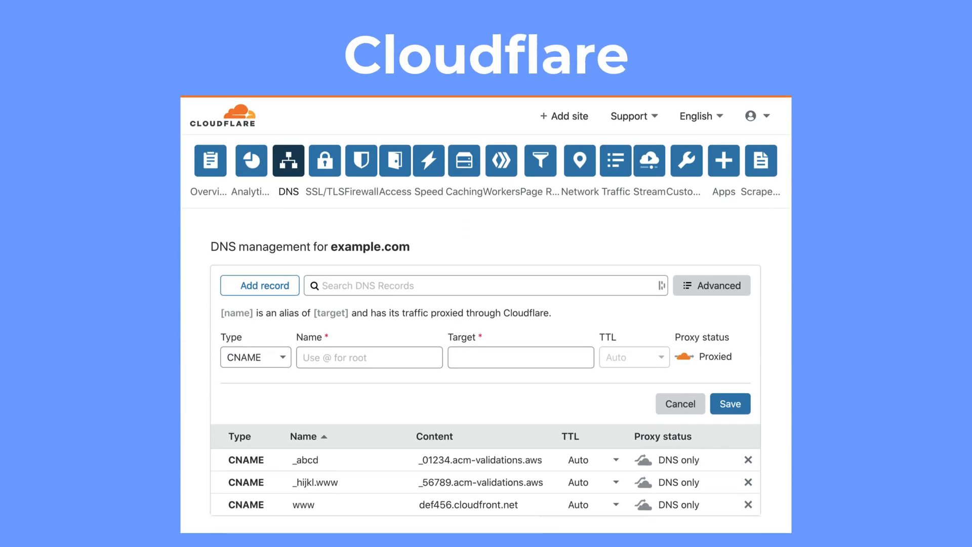
scroll(down, 3)
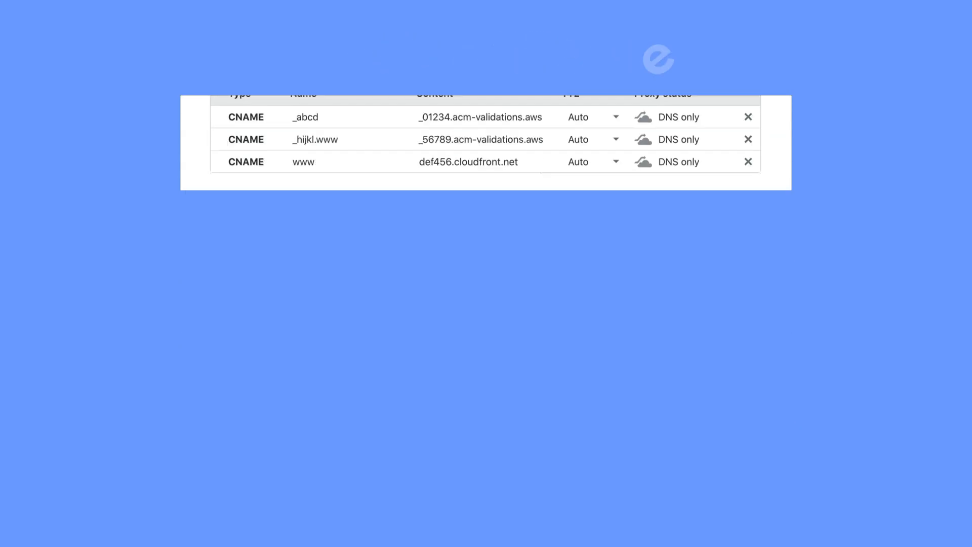